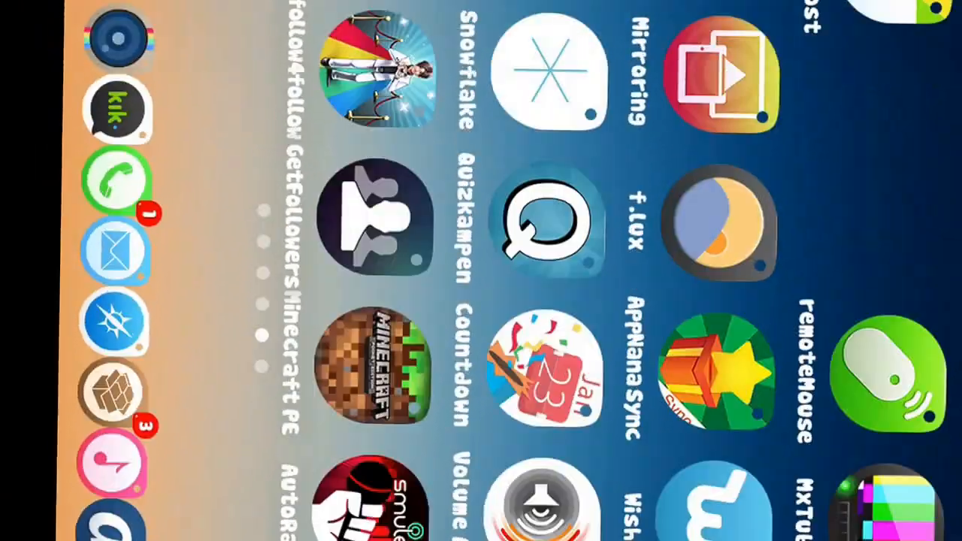
Swipe through the home screen pages and launch Likegram on its Get Likes photo grid.
scroll("left", 3)
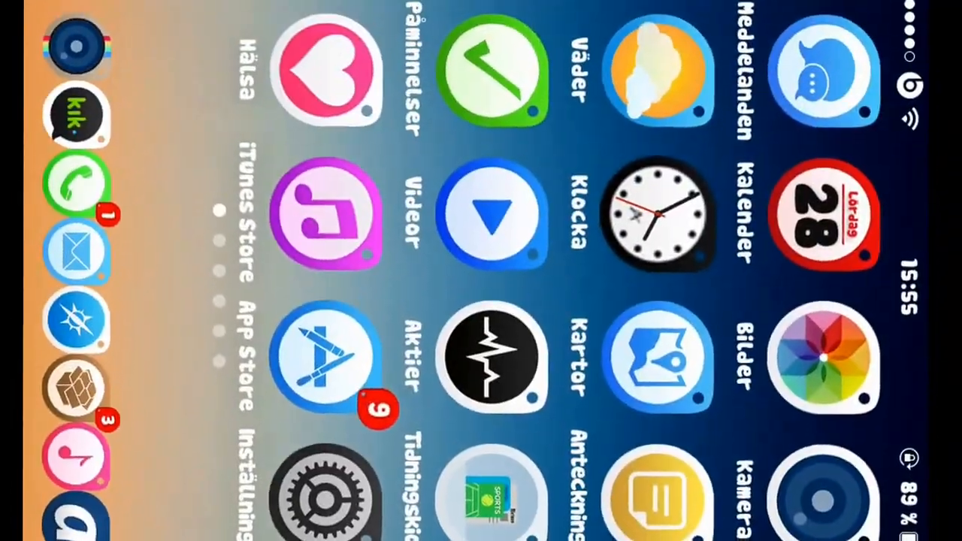
scroll("left", 3)
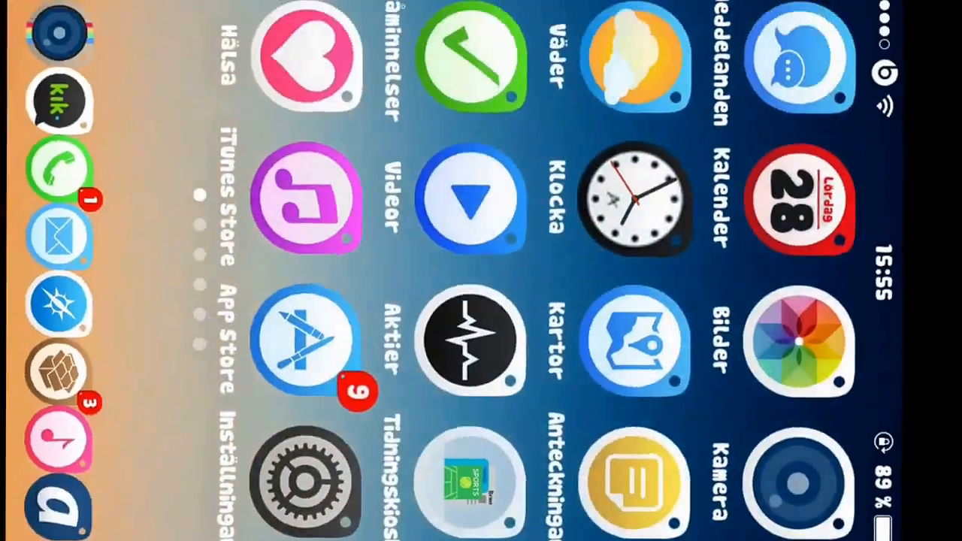
scroll("left", 3)
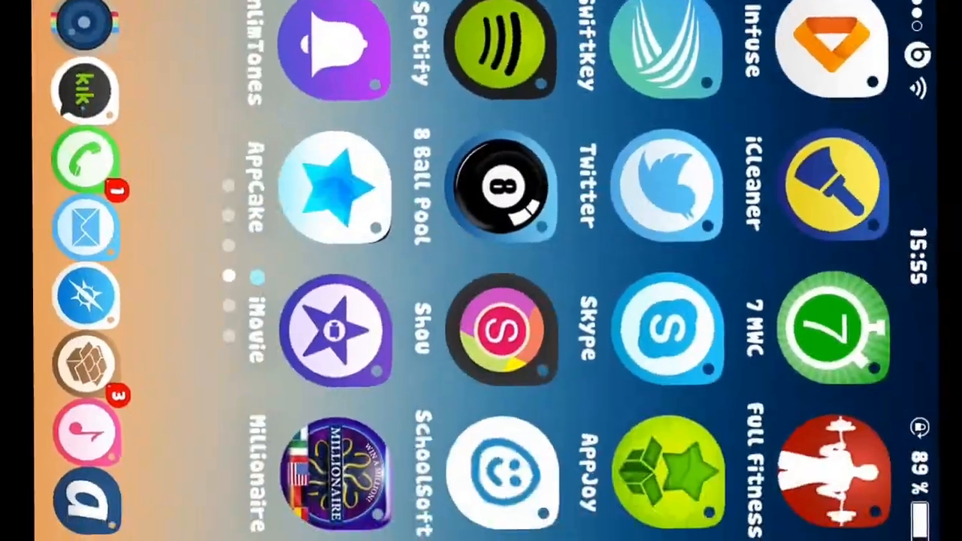
scroll("left", 3)
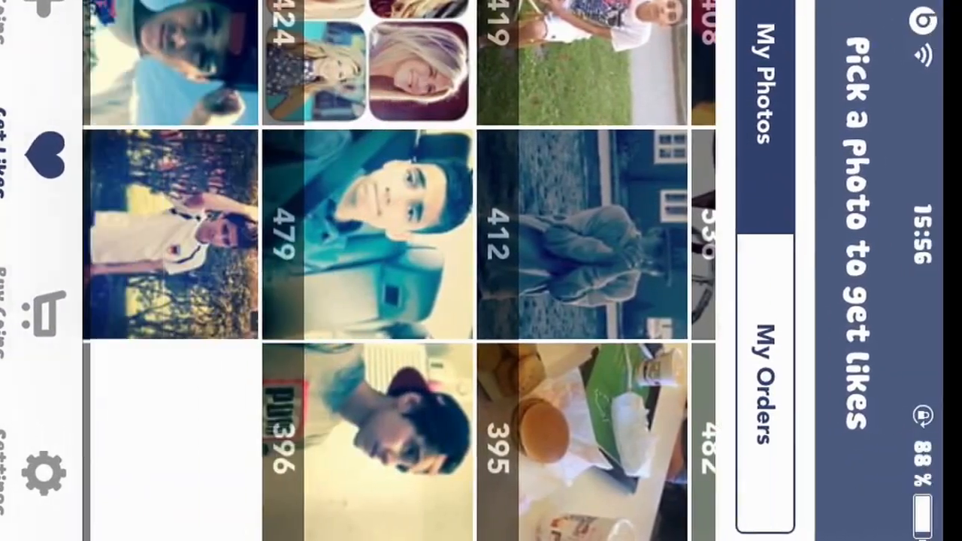
Pick the candlelit dinner table photo from the My Photos grid.
scroll("down", 3)
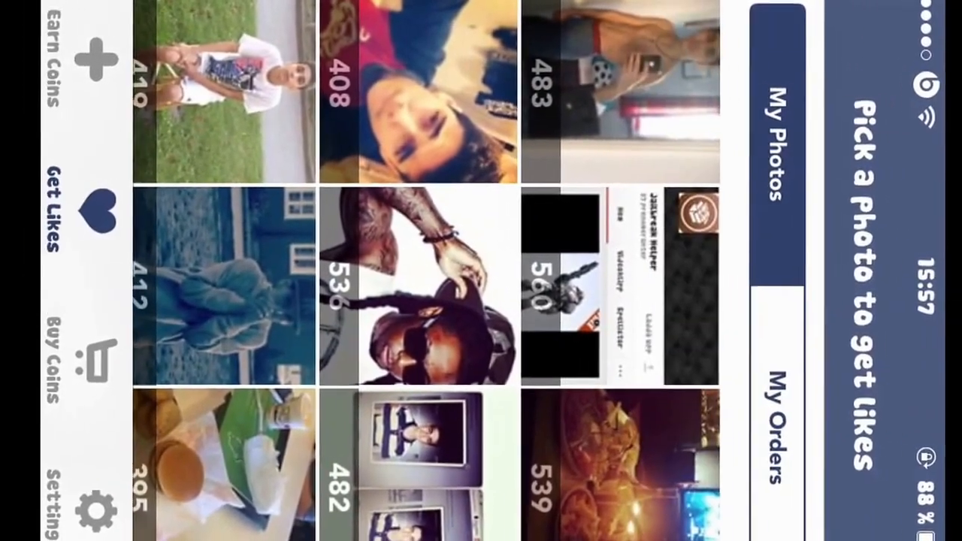
left_click(617, 462)
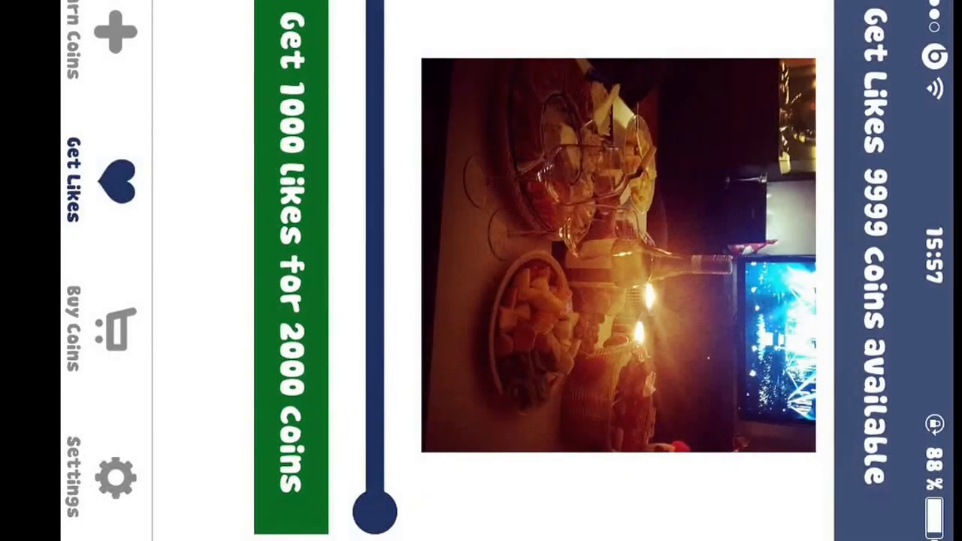
Drag the likes slider to set the dinner photo order to 769 likes for 1538 coins.
left_click_drag(376, 515, 376, 395)
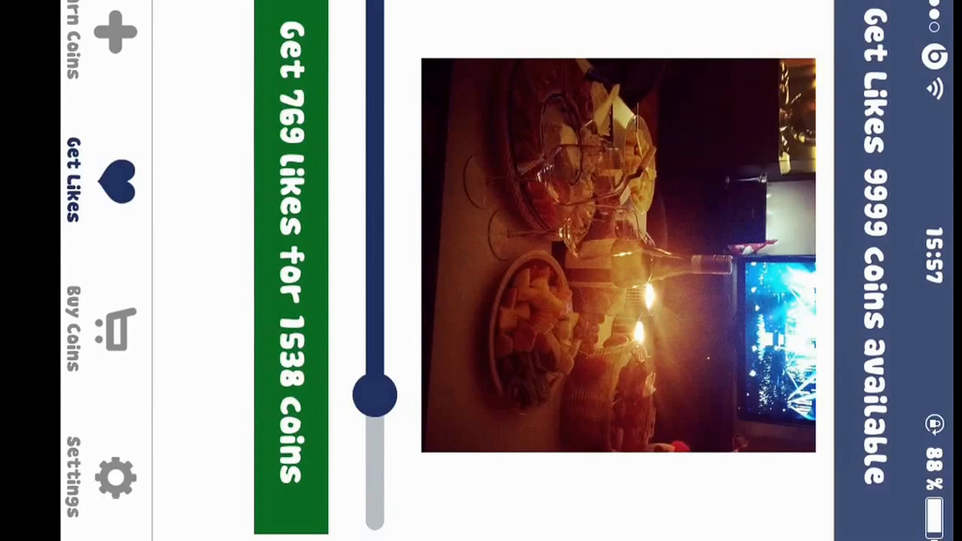
left_click_drag(375, 391, 376, 41)
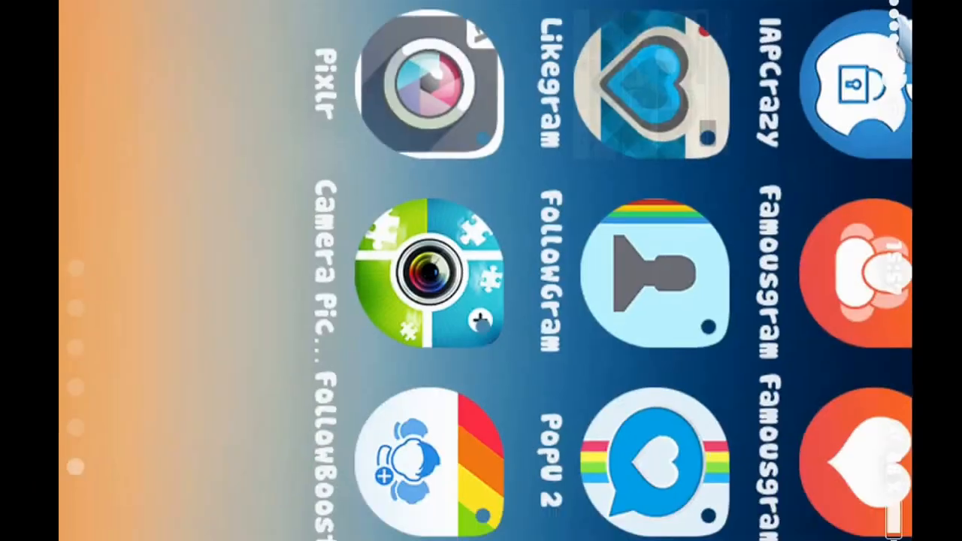
scroll("left", 3)
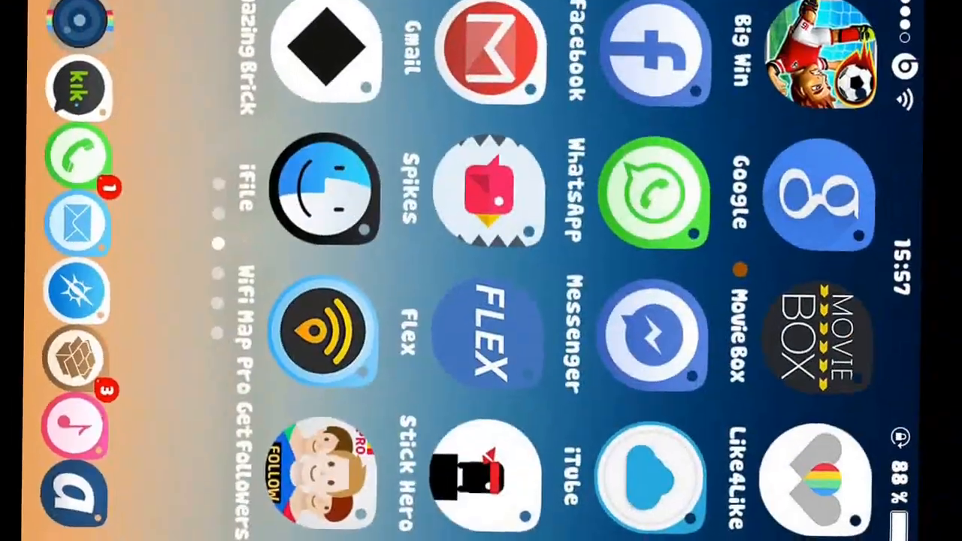
scroll("left", 3)
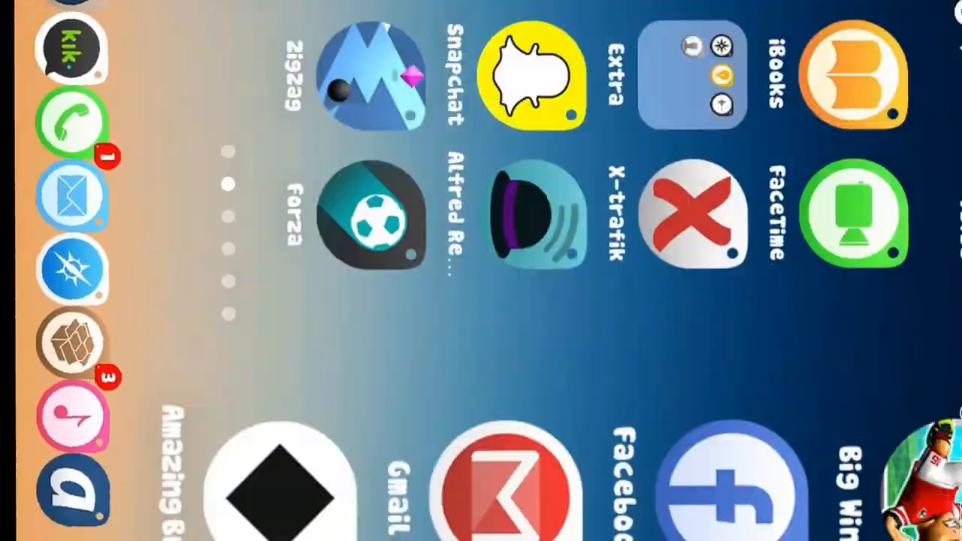
scroll("down", 3)
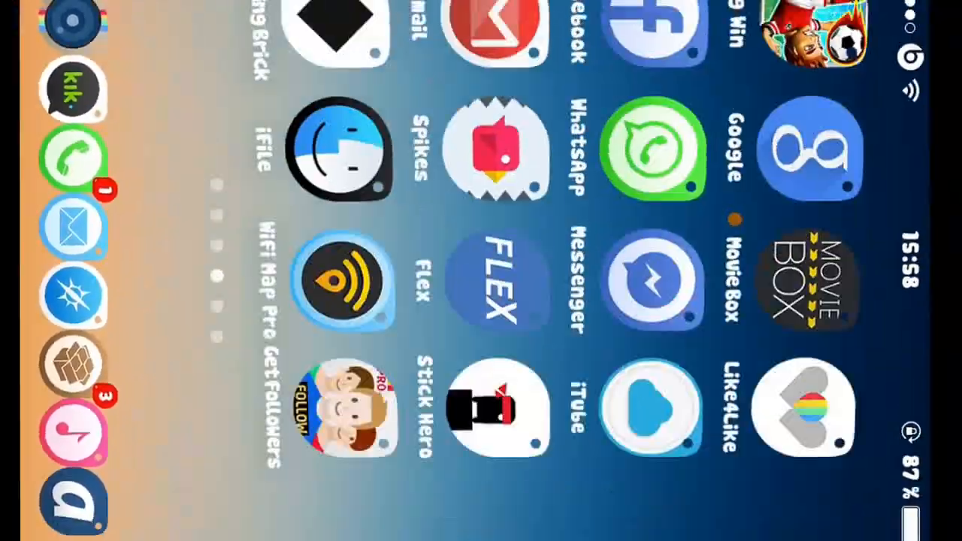
scroll("left", 3)
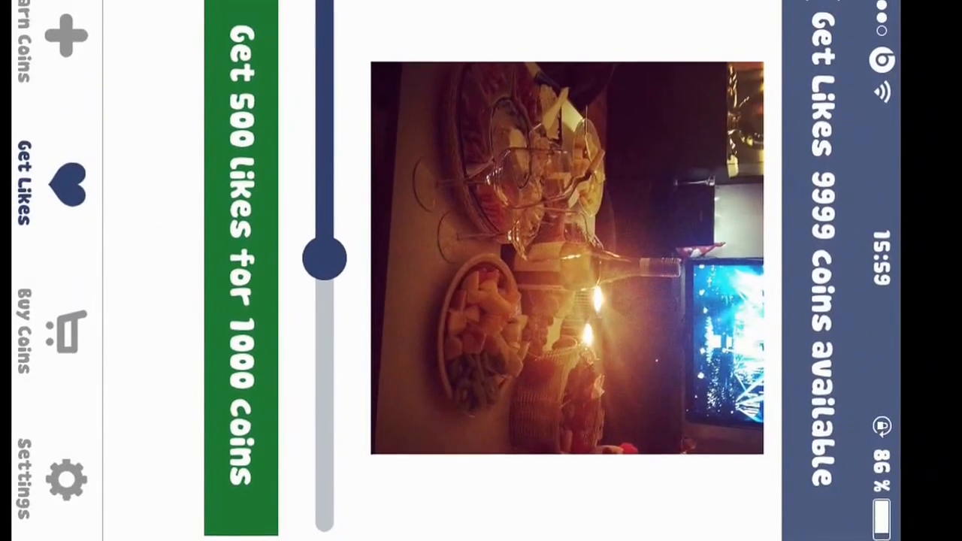
Order 378 likes for 756 coins on the dinner photo, then return home.
left_click_drag(325, 256, 325, 195)
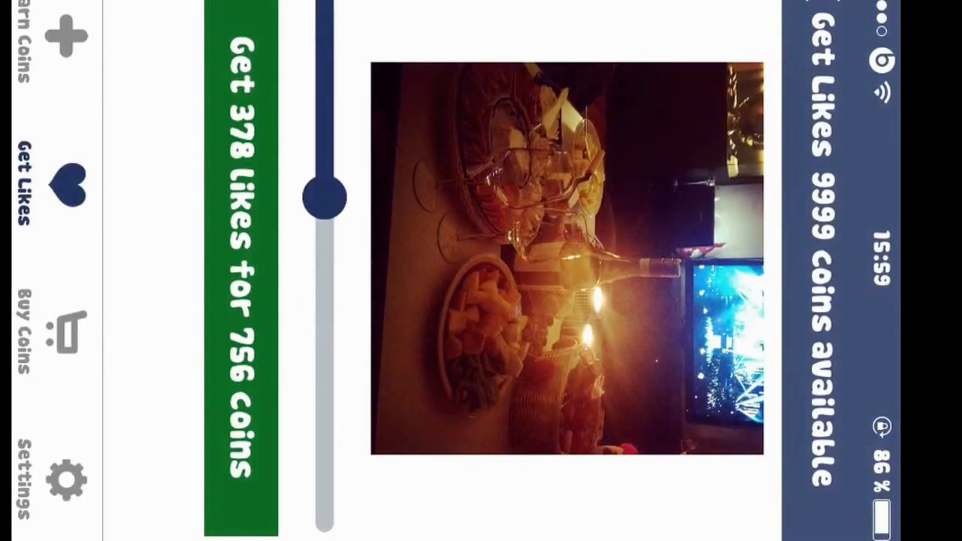
left_click(241, 264)
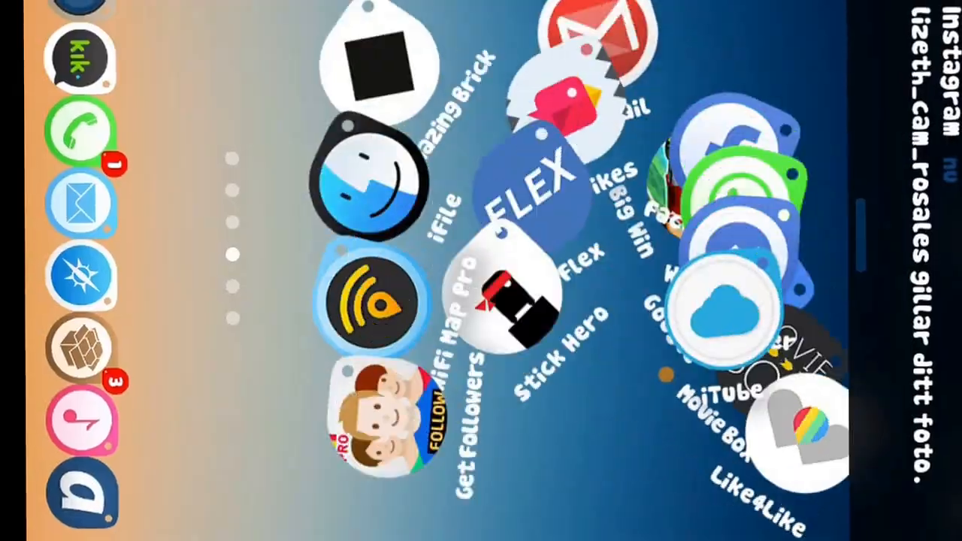
scroll("left", 3)
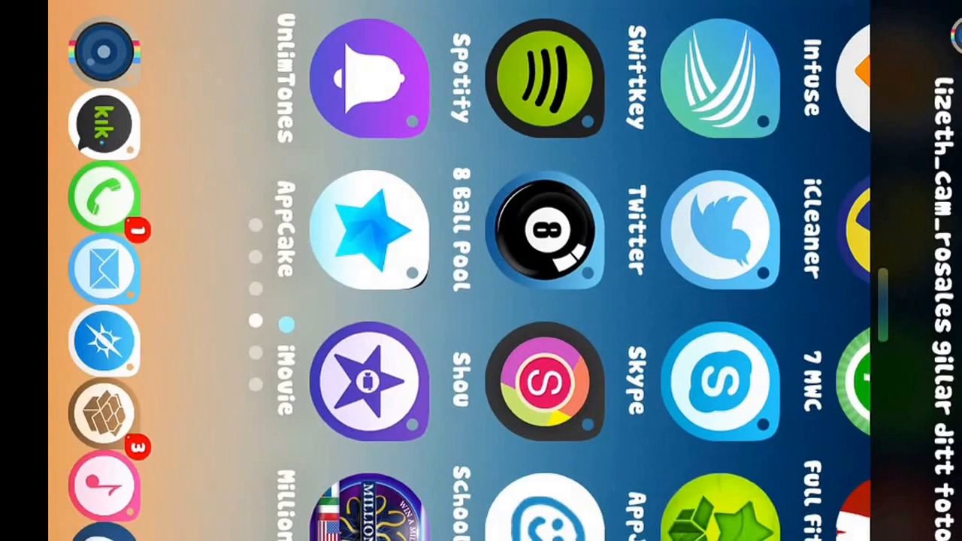